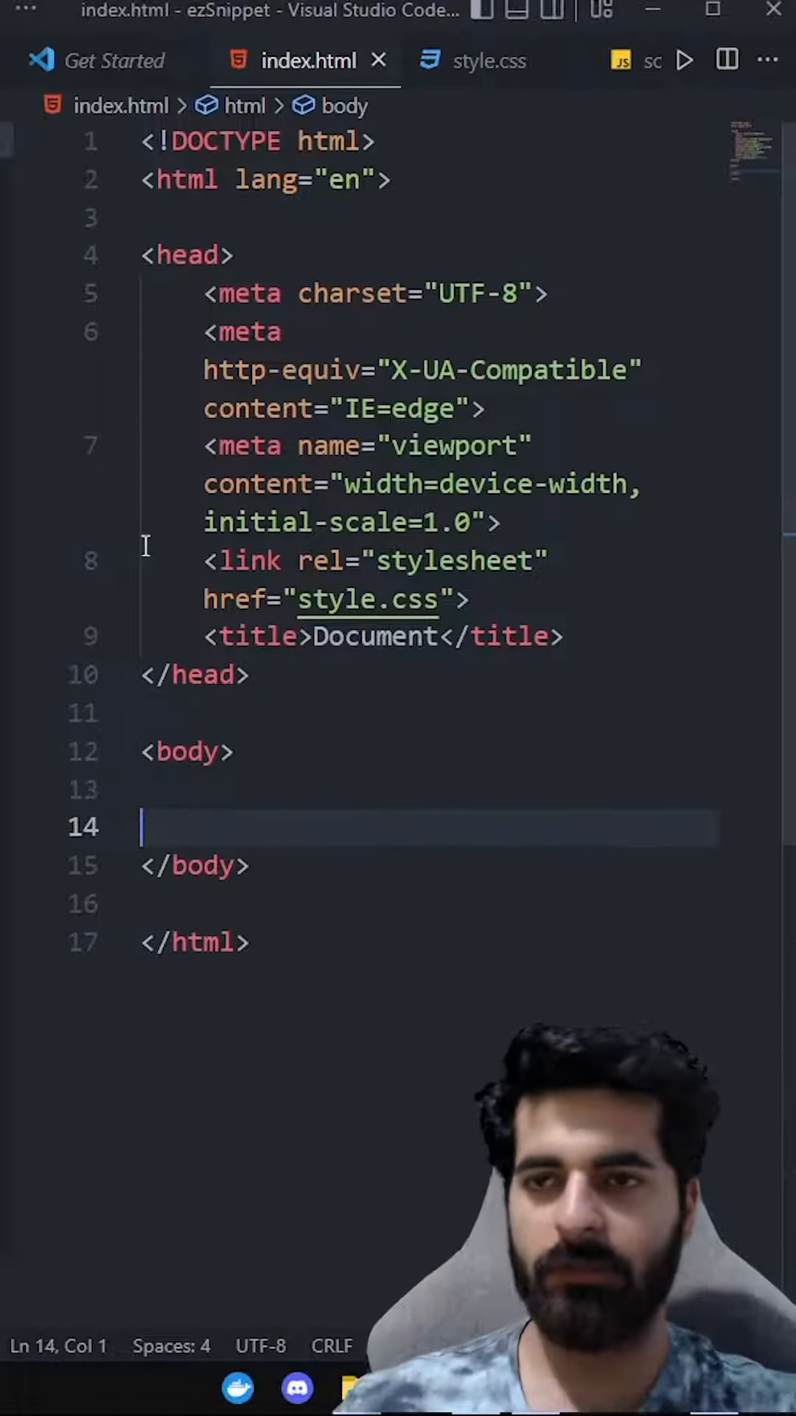
mouse_move(488, 61)
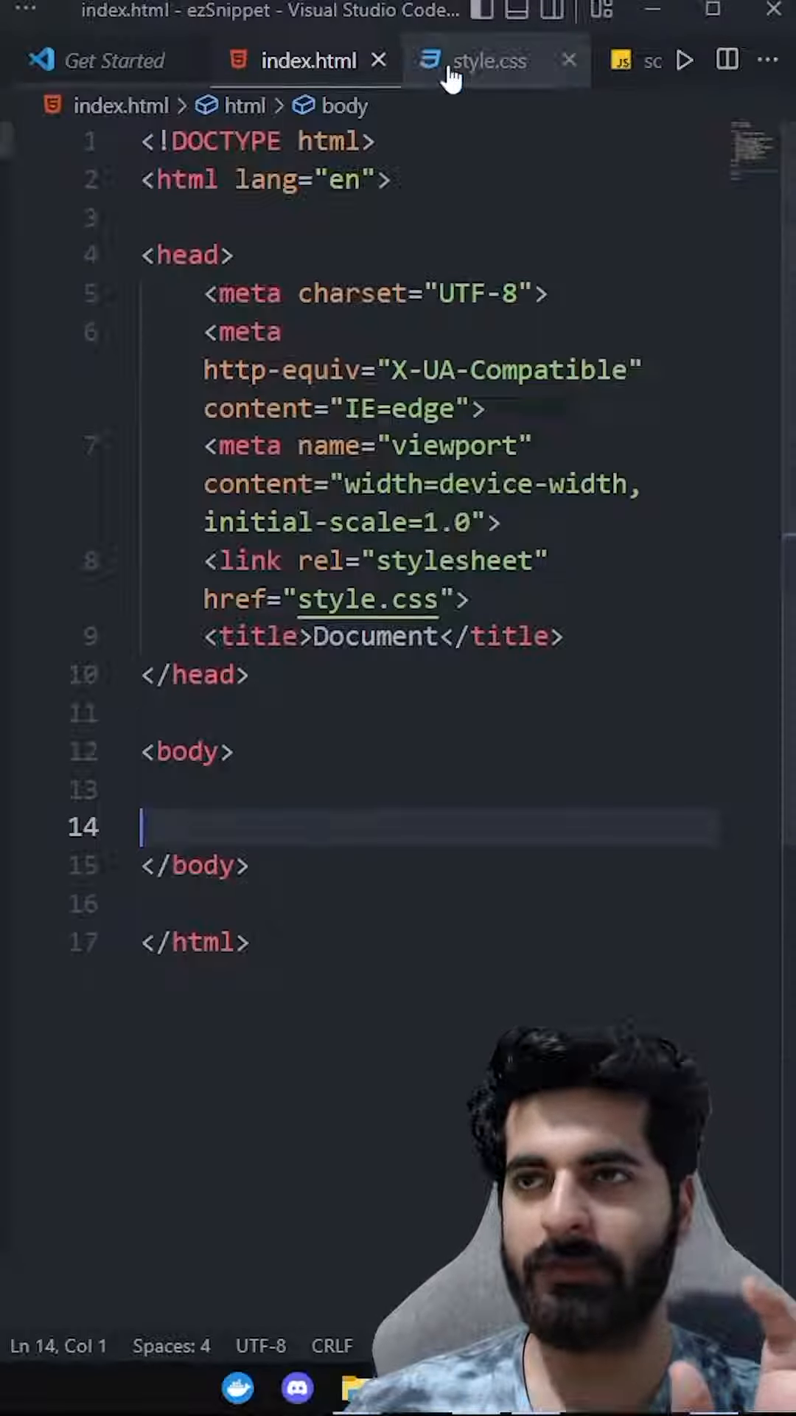
- Write Hello world in the body of index.html, glancing at the dark-mode rule in style.css
click(489, 60)
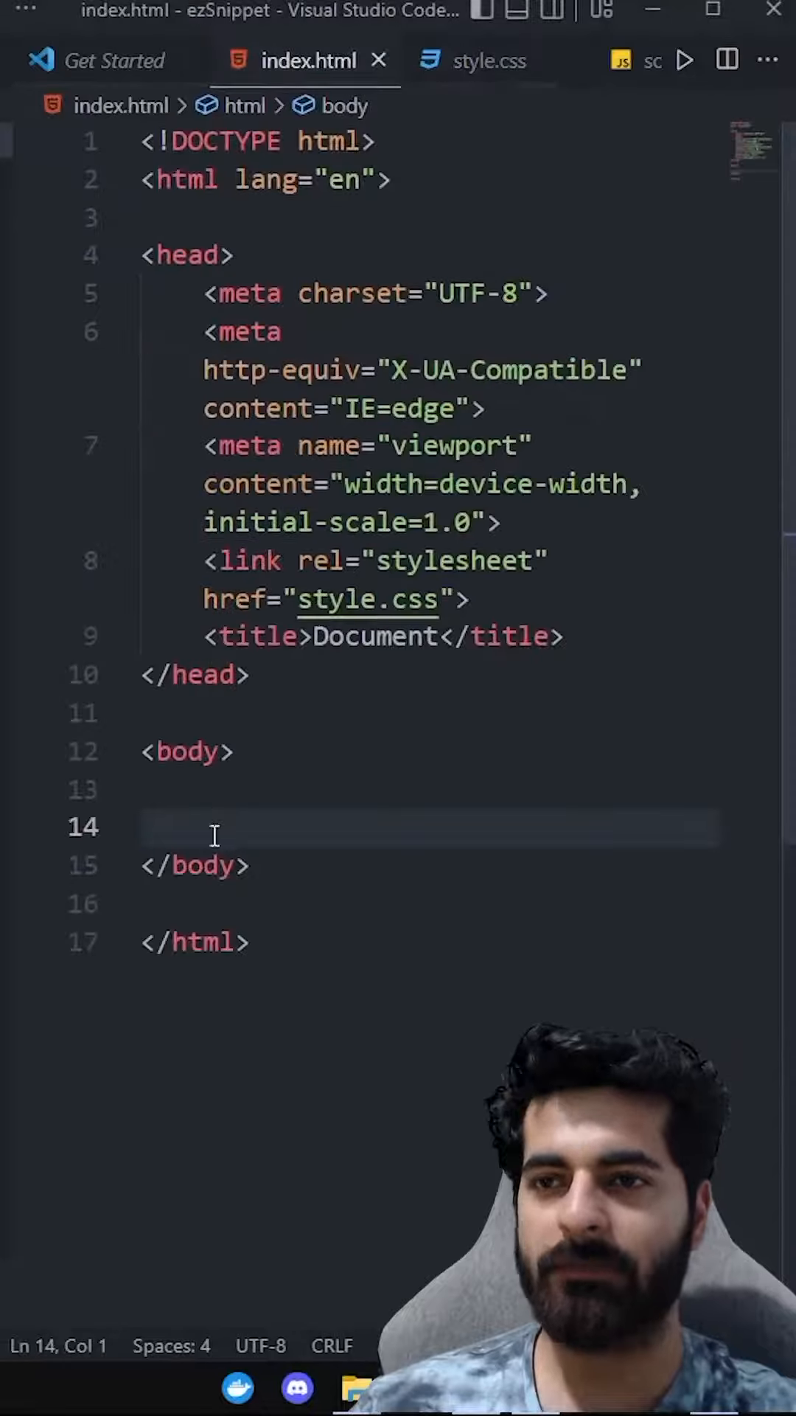
text(Hello wor)
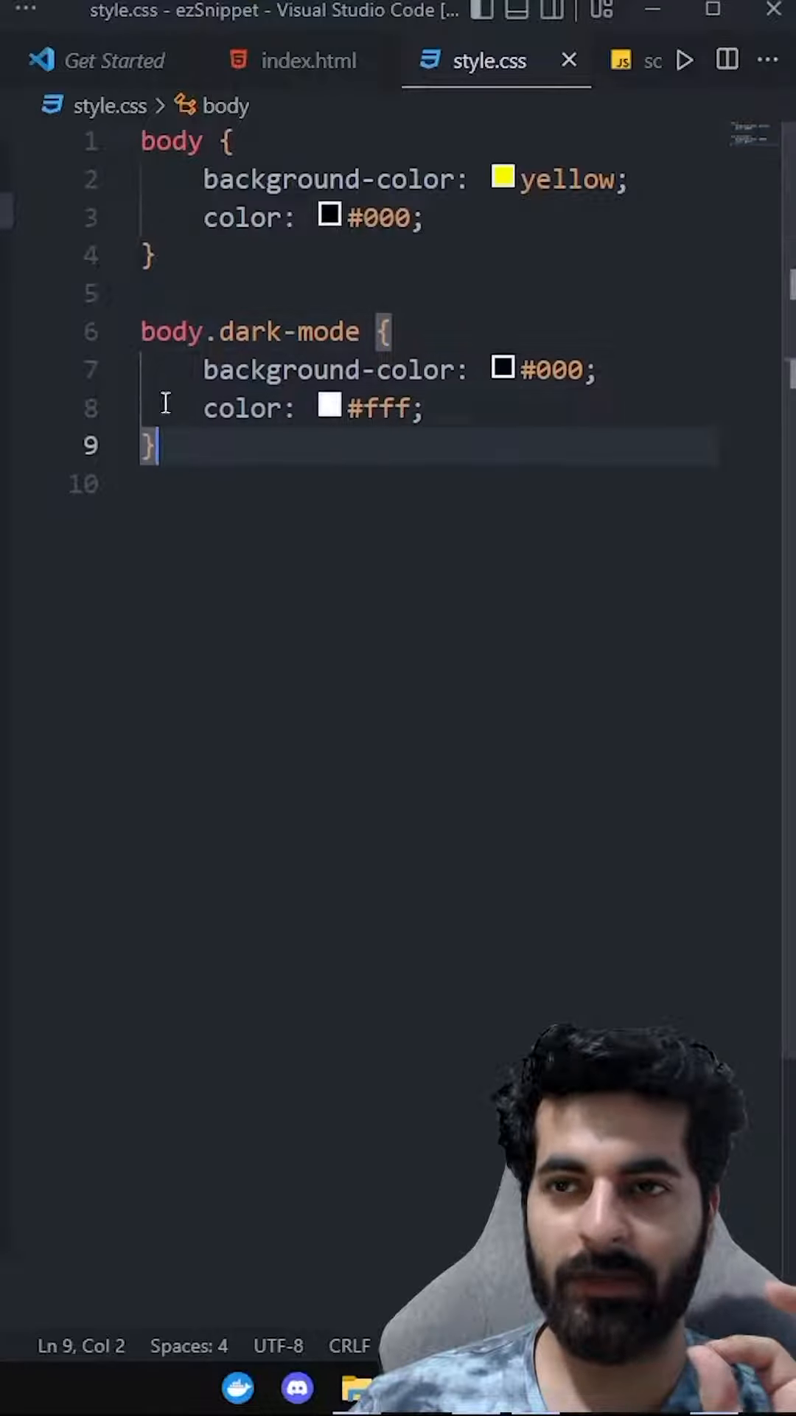
click(171, 332)
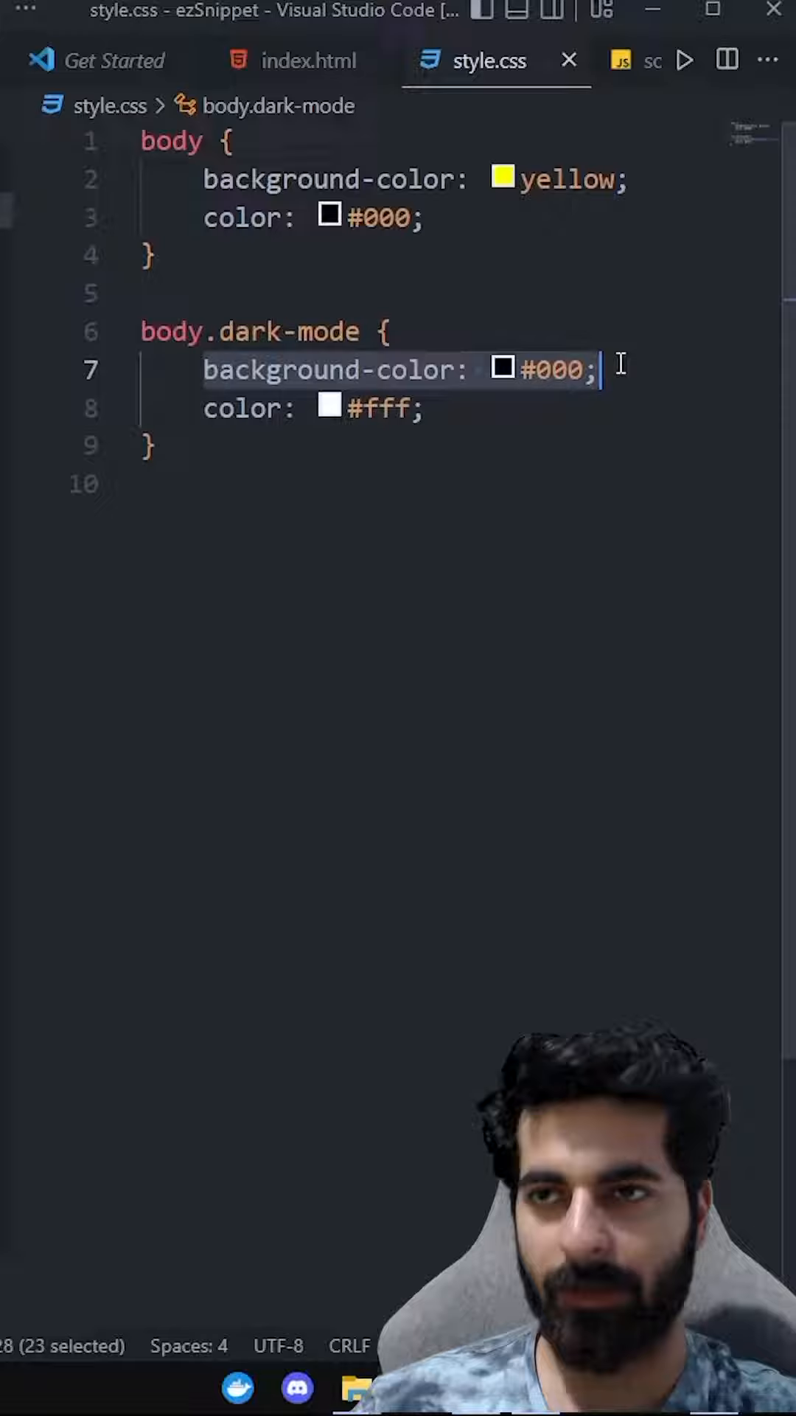
click(310, 60)
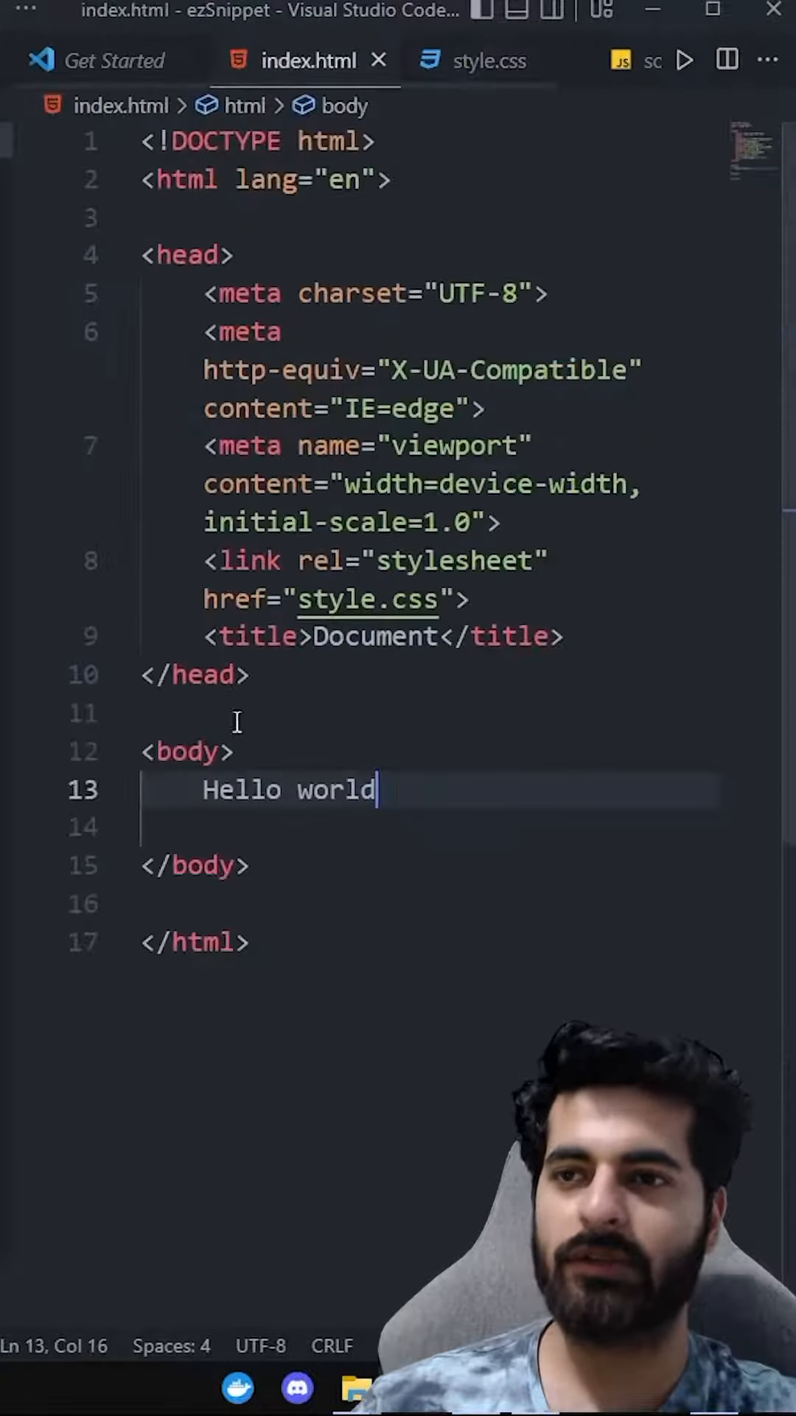
- Give body class="dark-mode" and add <button id="myButton">switch theme</button> below Hello world
text(class="dark-mode")
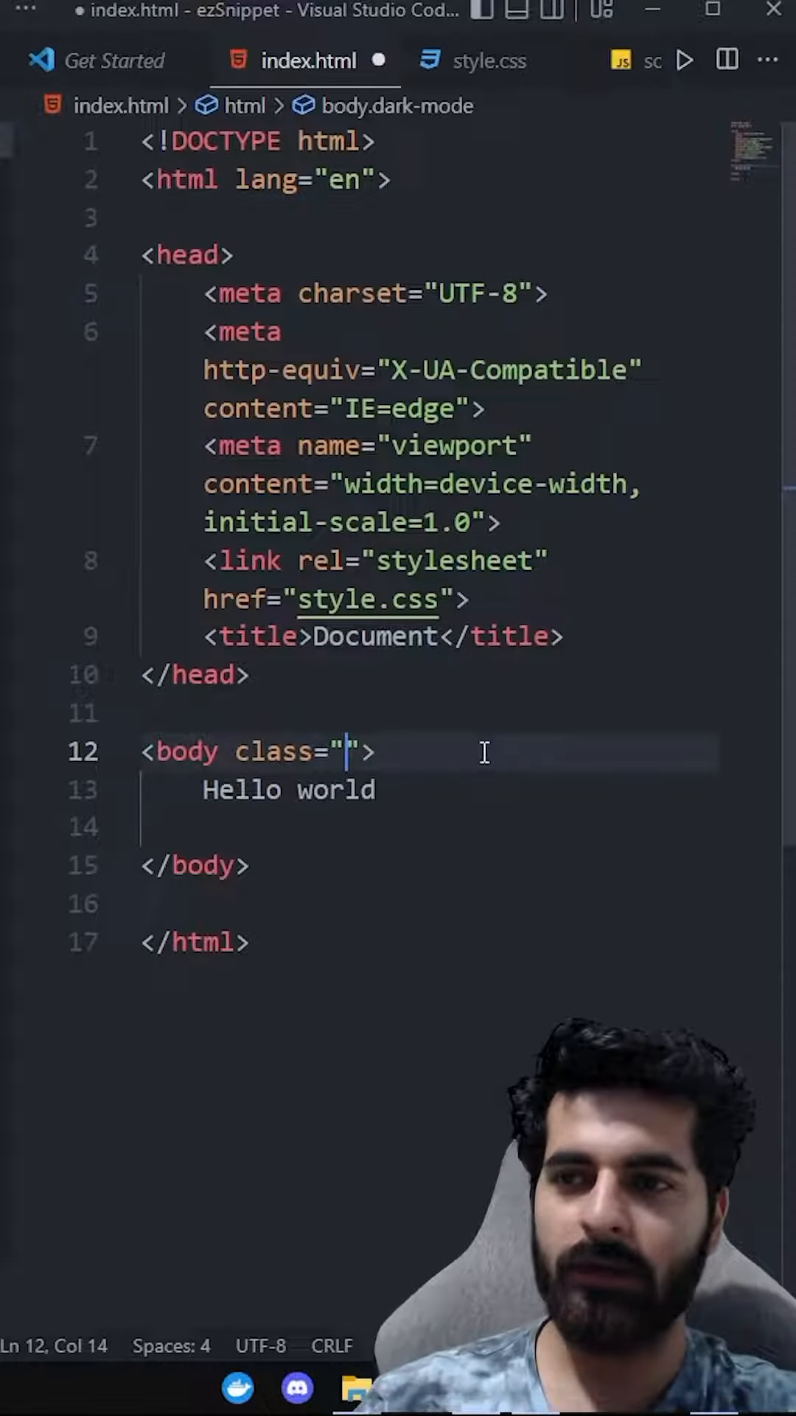
text(<button id="myButton">switch theme</button>)
text(const)
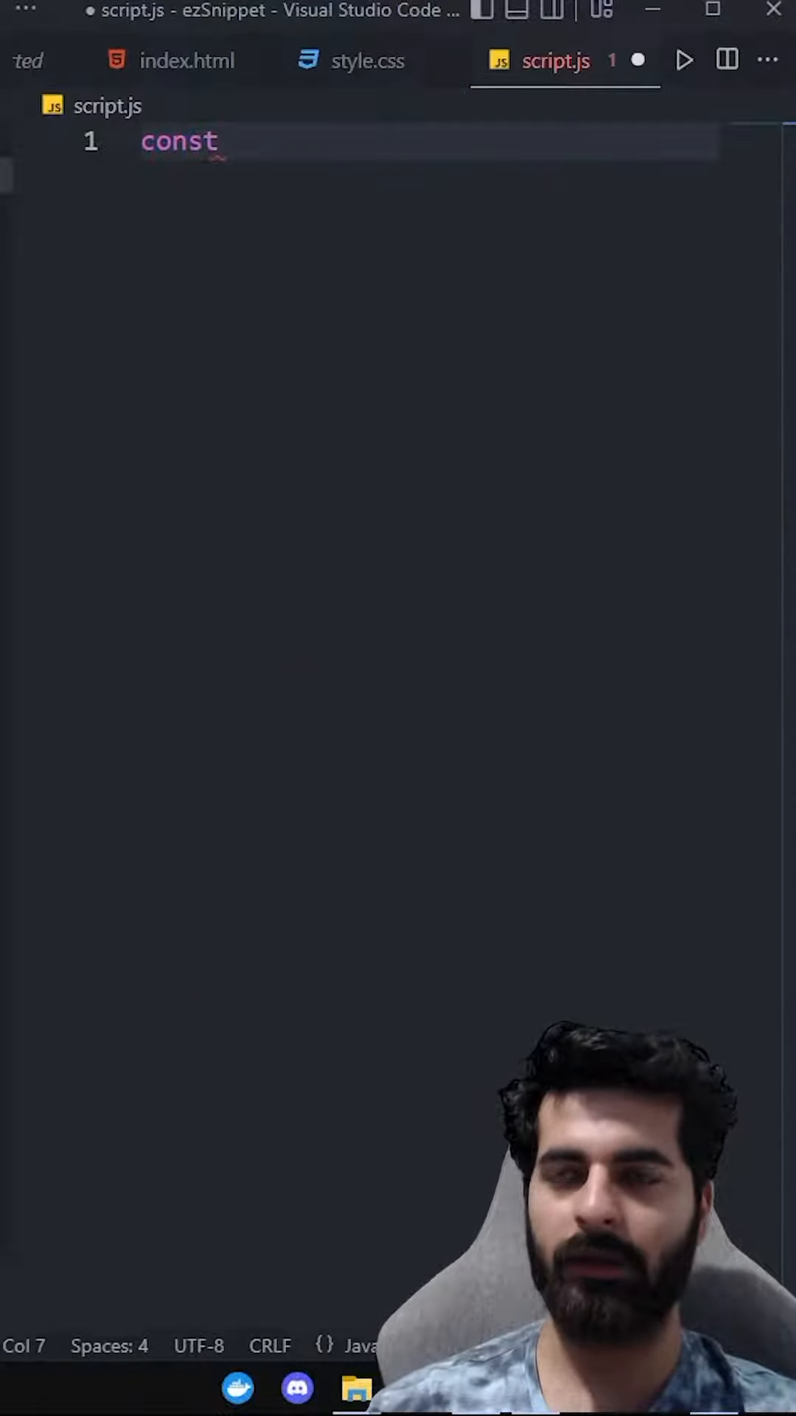
- Declare const button = document.getElementById("myButton") and begin its addEventListener call
text(button = d)
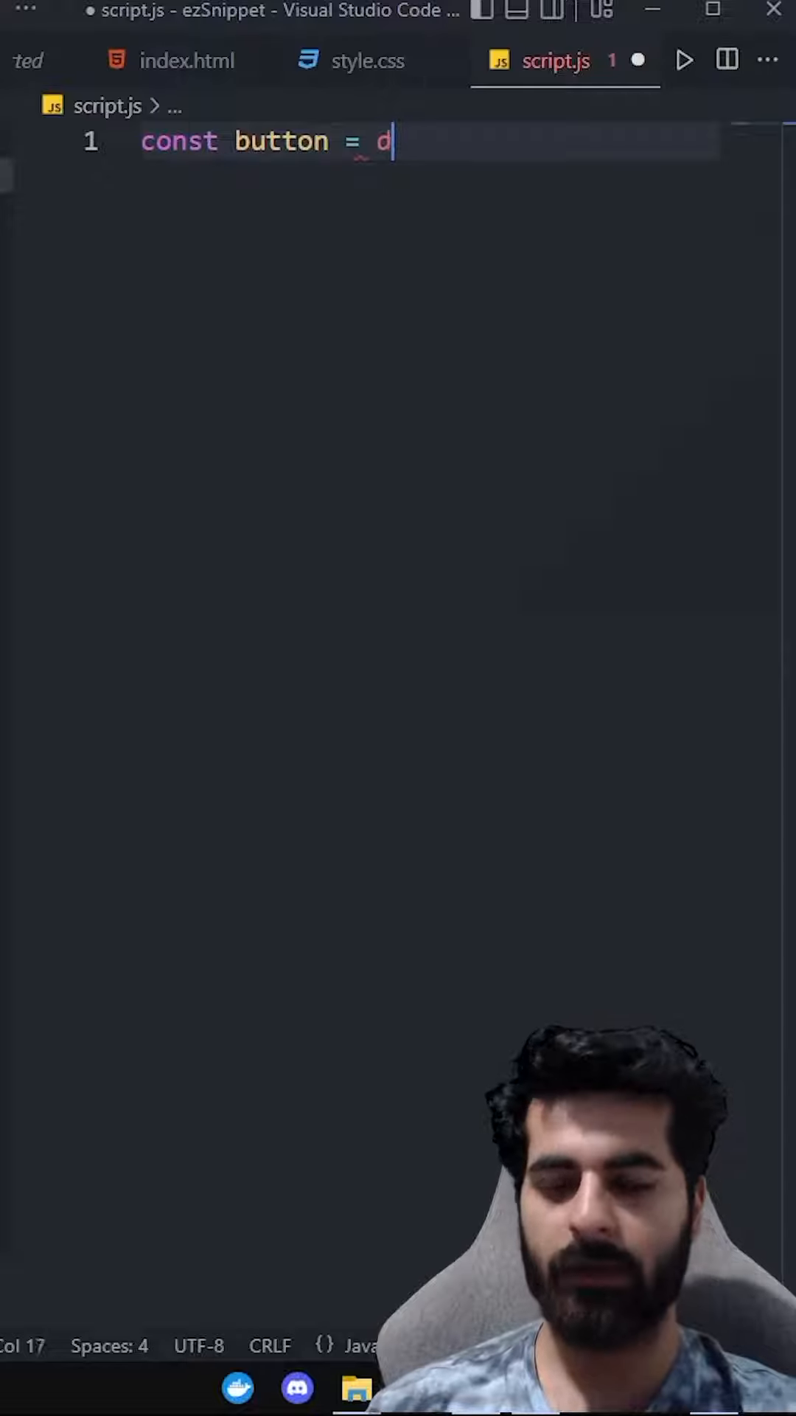
text(ocument.getElementById)
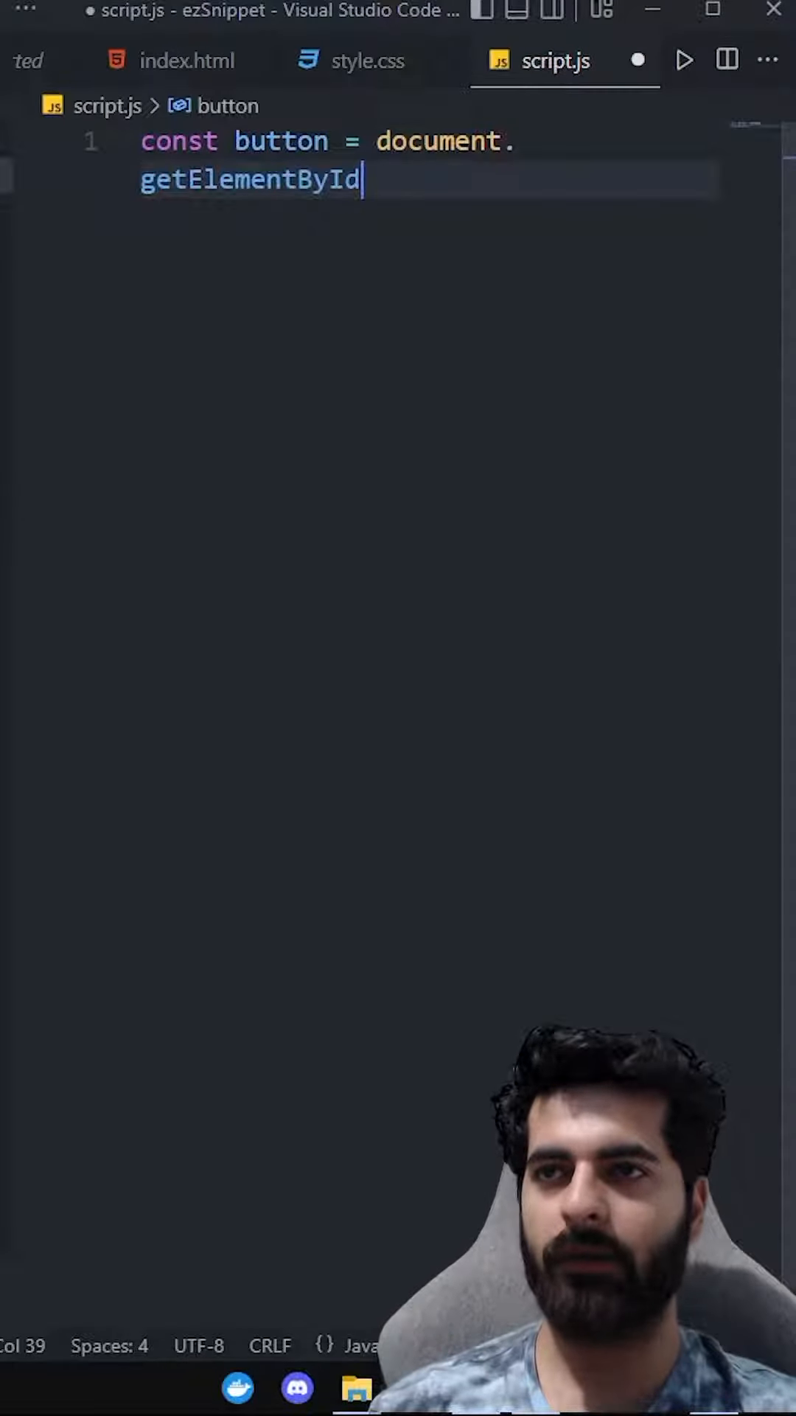
text(("my")
text(myBu)
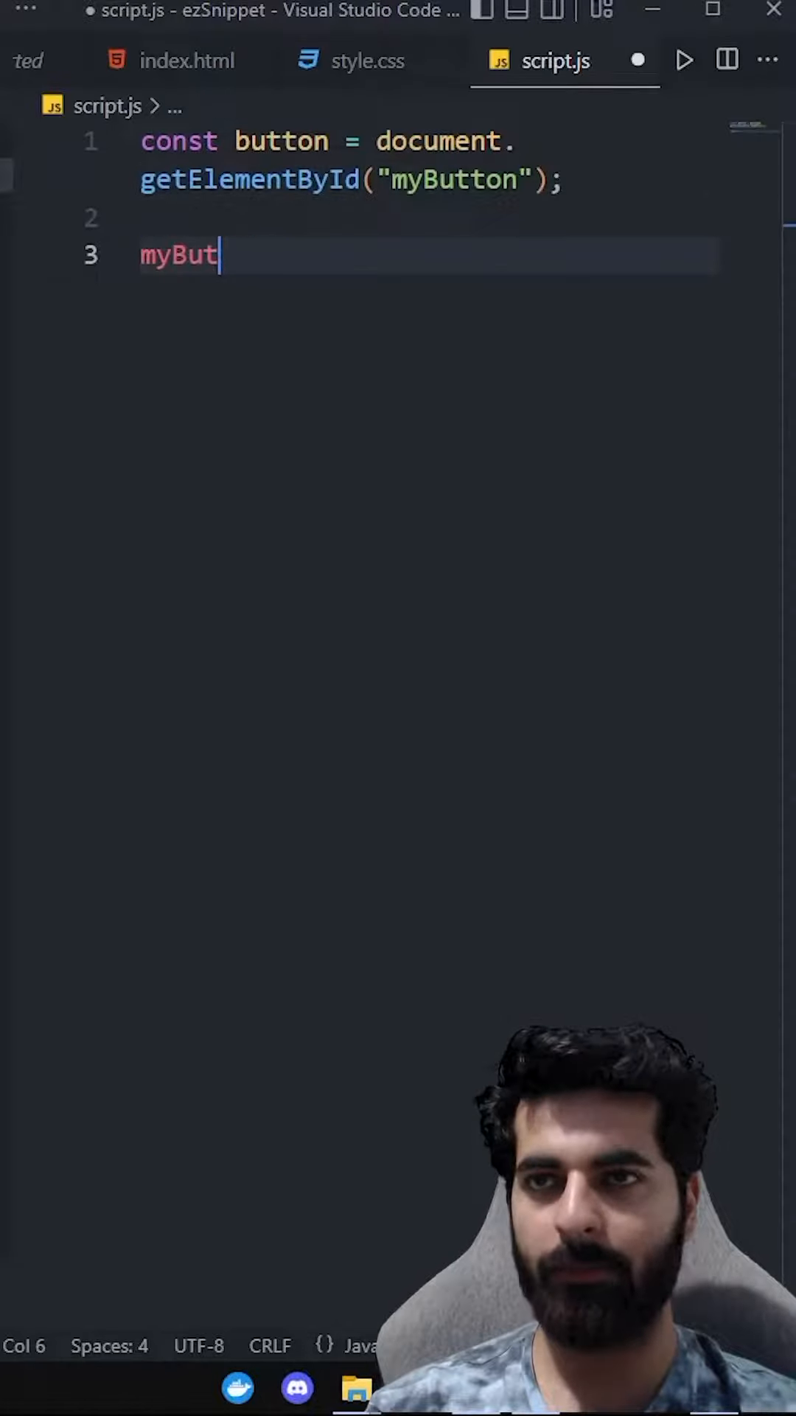
text(ton.addEventListener("click)
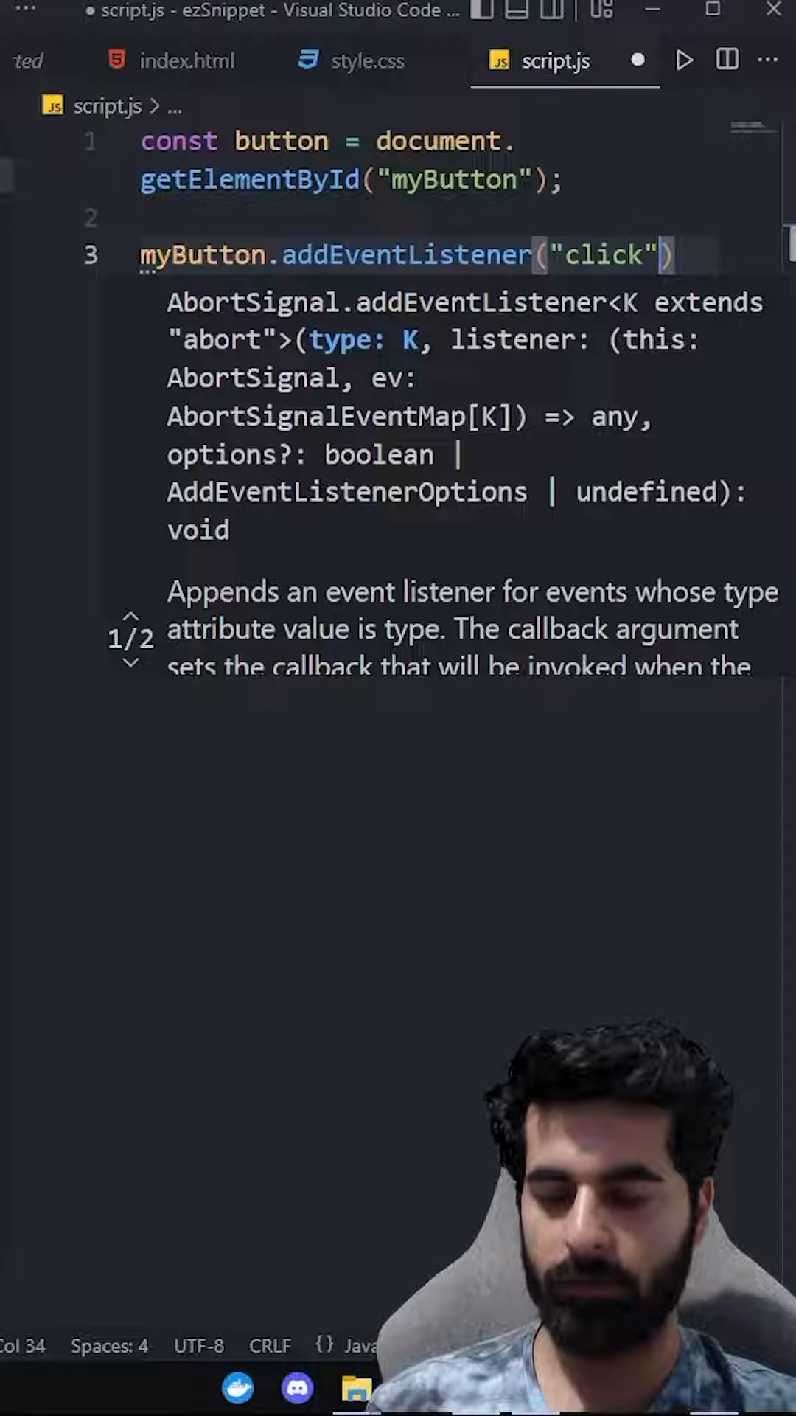
- Complete the click arrow handler with document.body.classList.toggle("dark")
text(,()=>{1})
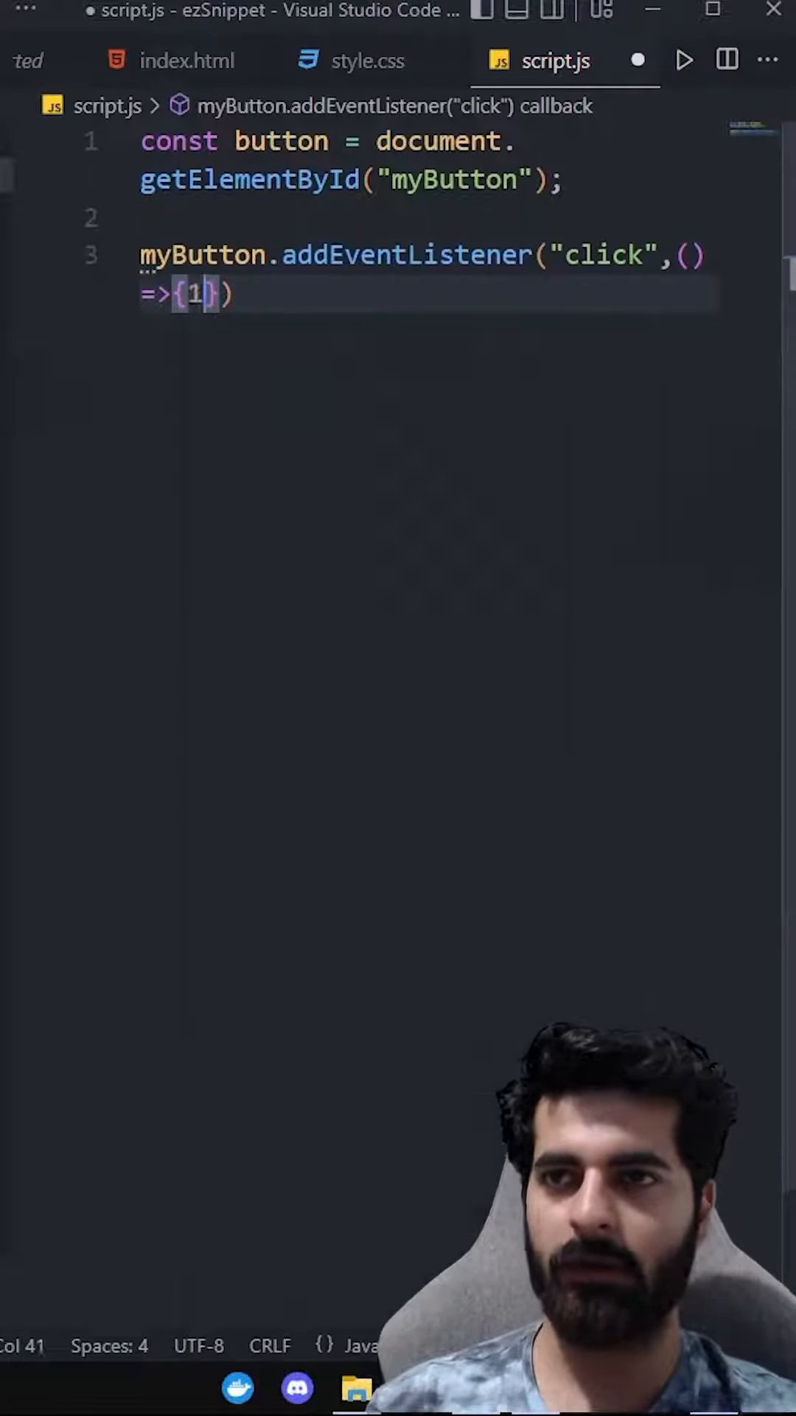
text(document.body)
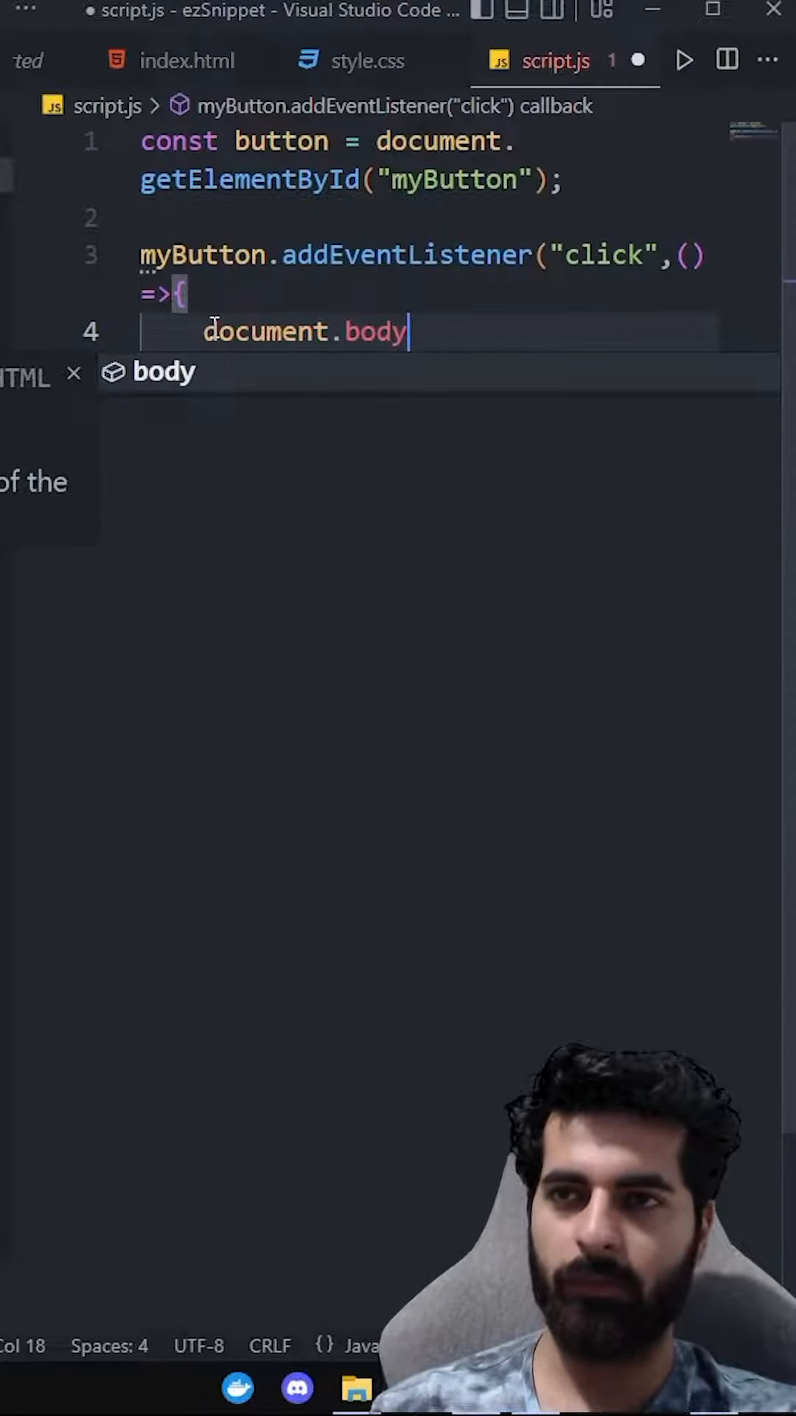
text(.classList.toggle)
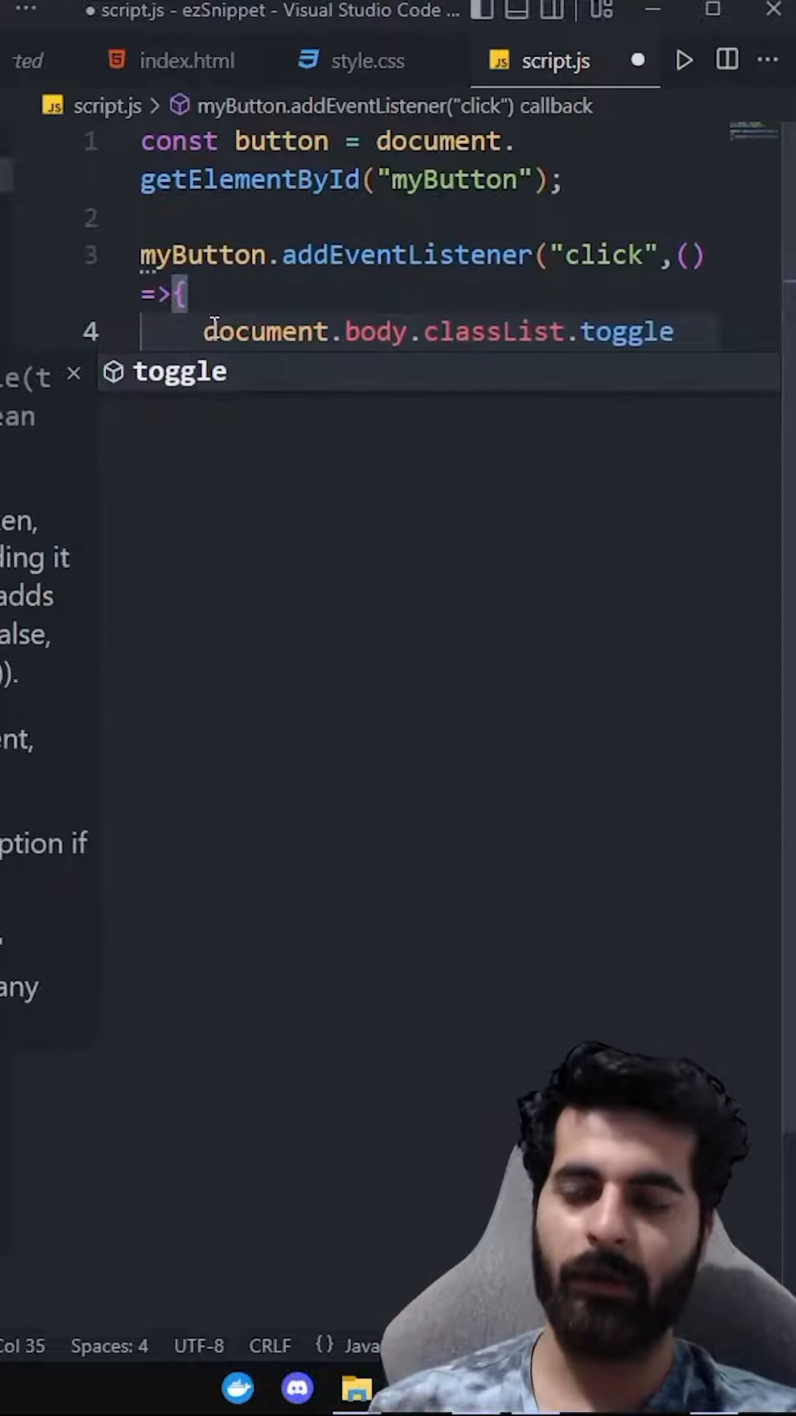
text(("dark"))
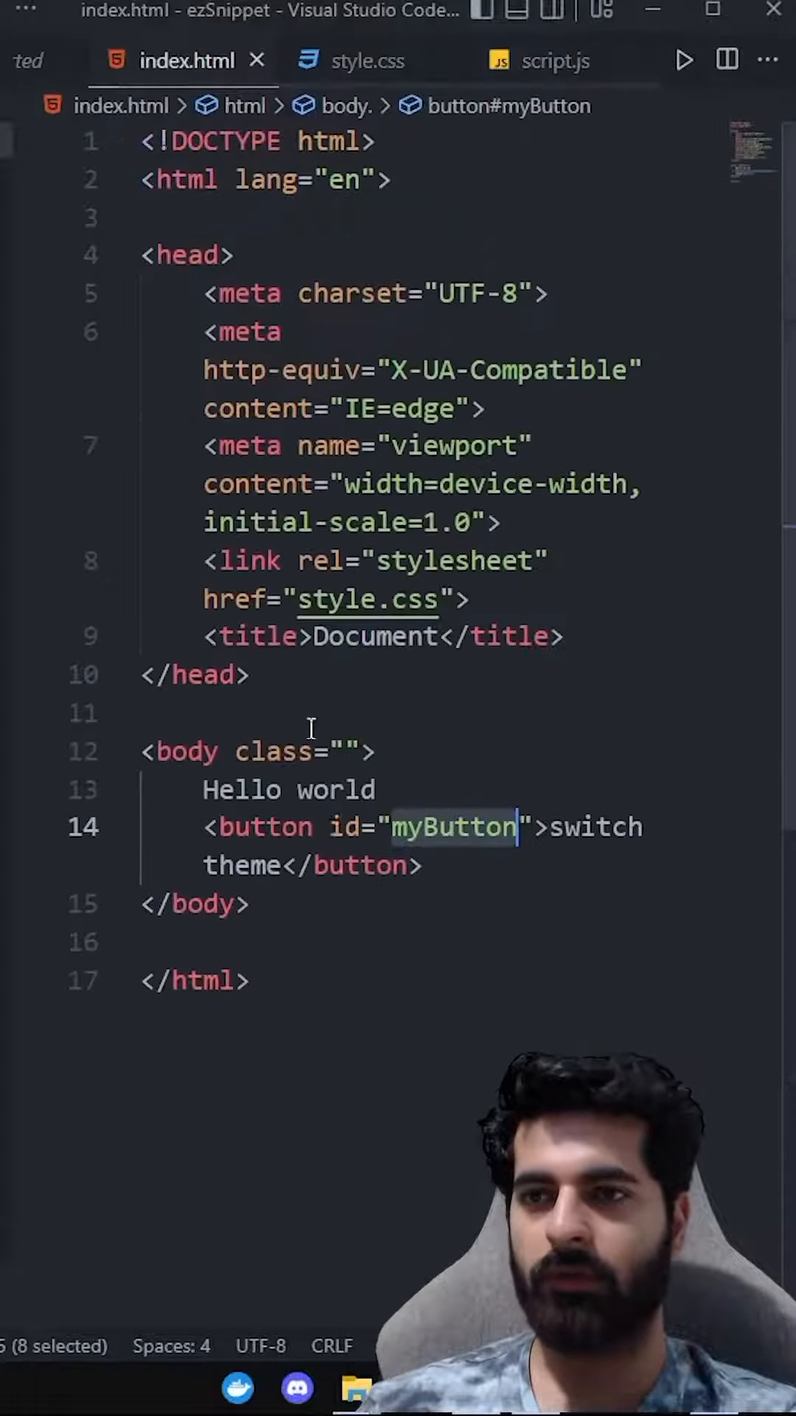
- Add <script src="script.js"></script> after the switch theme button in index.html
text(<script></script>)
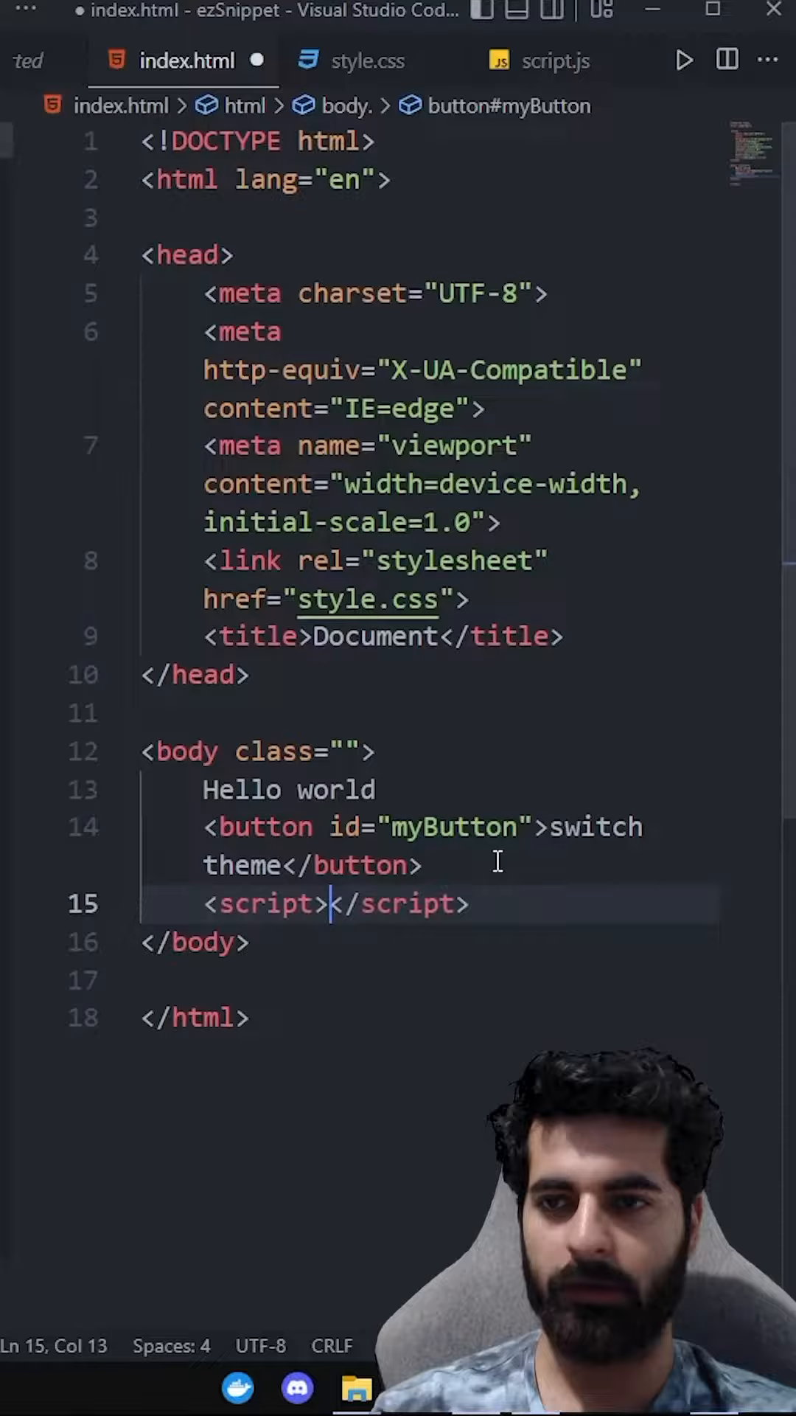
text(src="script.js")
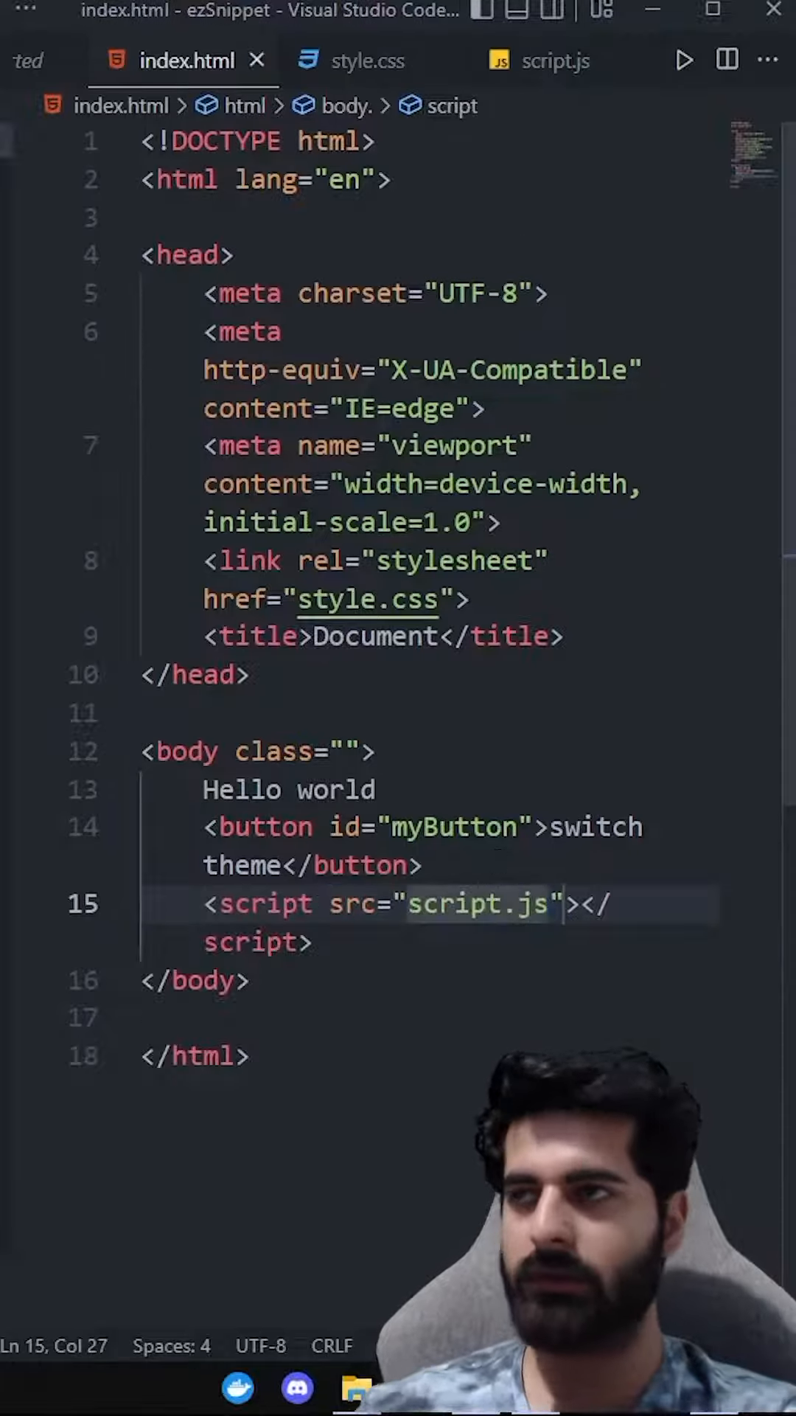